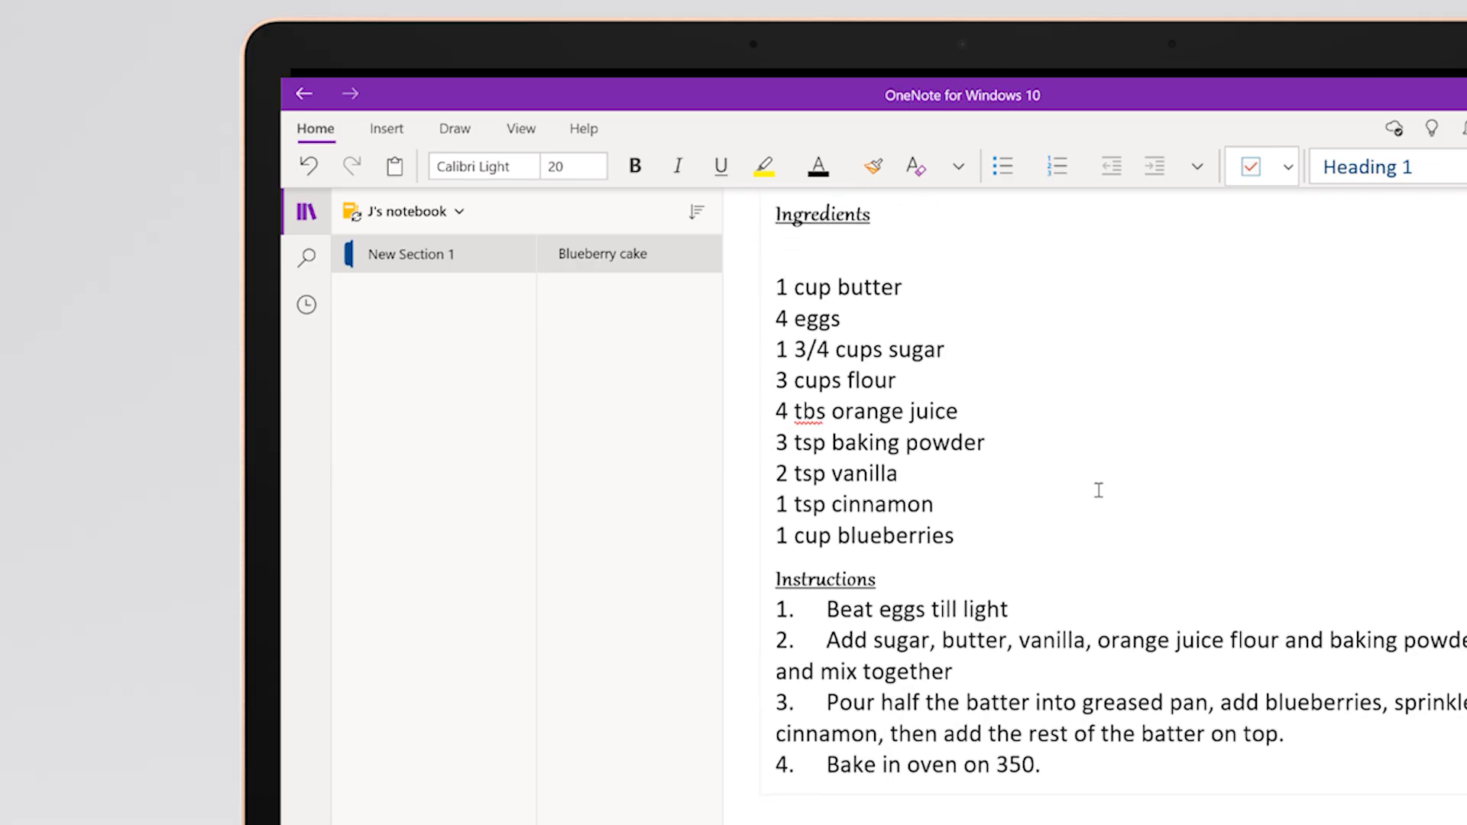
Scroll the Blueberry cake page back to its top before styling it
scroll(up, 3)
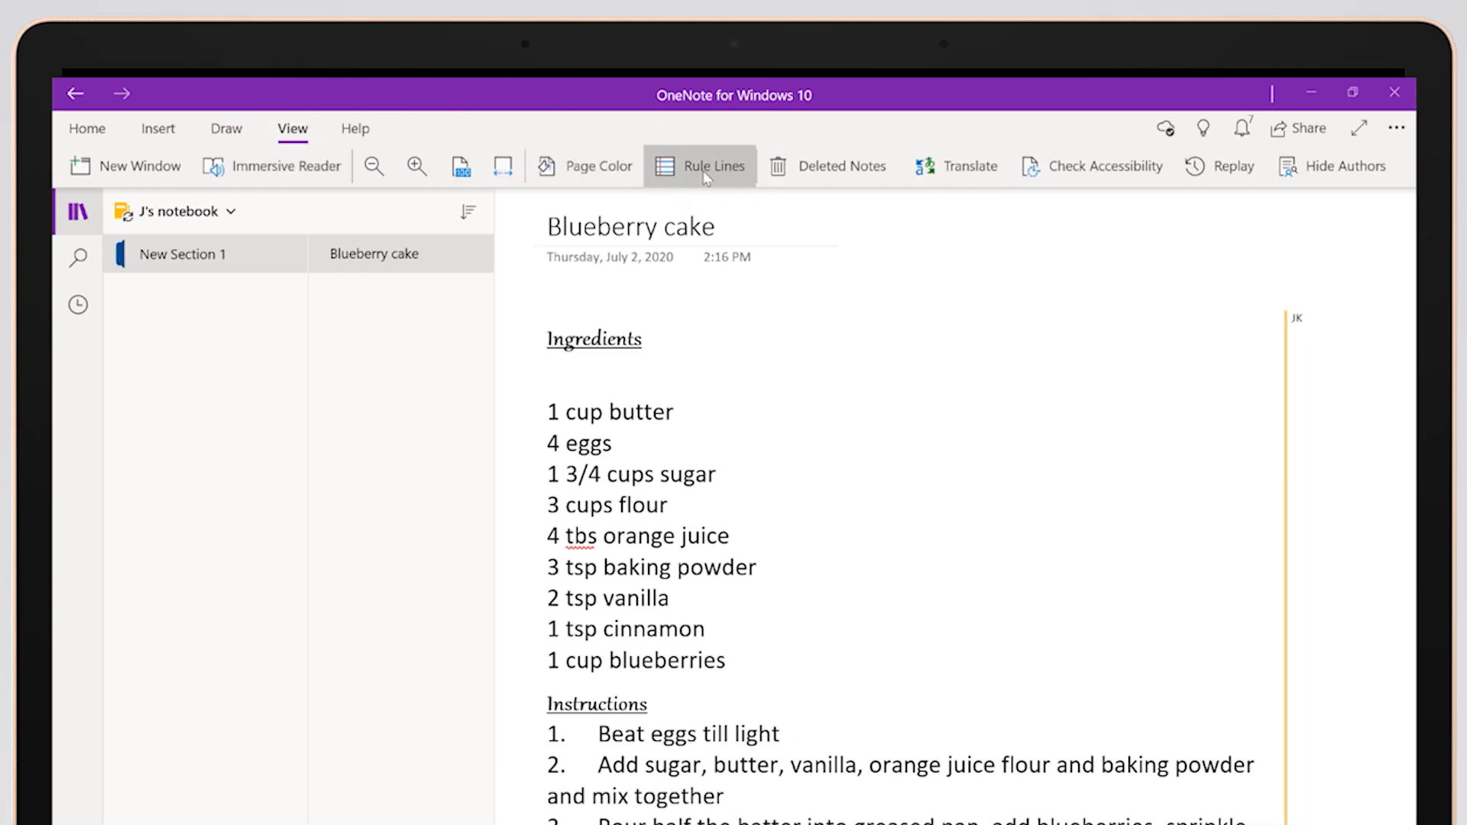
Apply College Ruled lines to the Blueberry cake page via View > Rule Lines
click(699, 165)
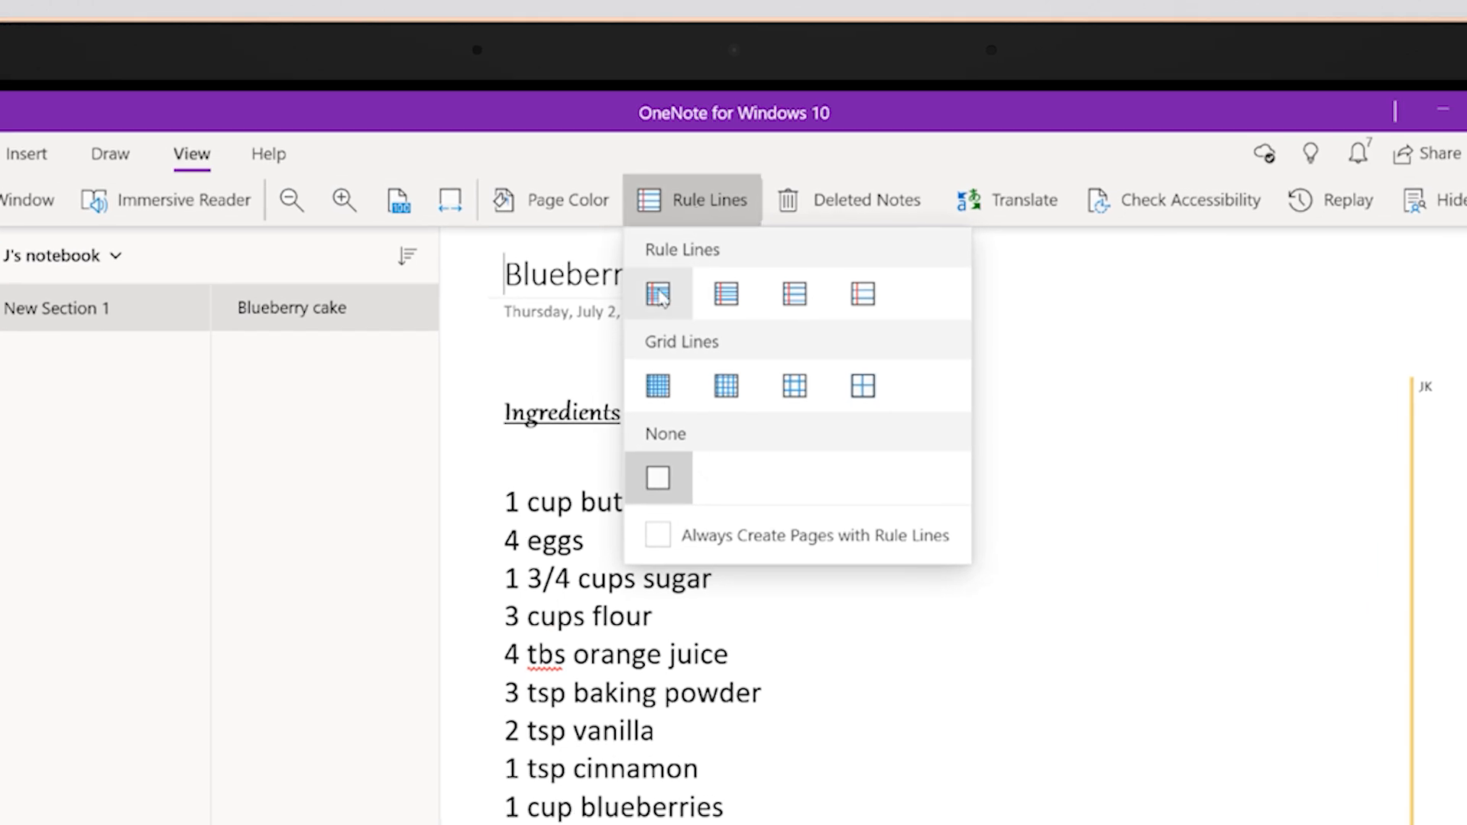
mouse_move(725, 295)
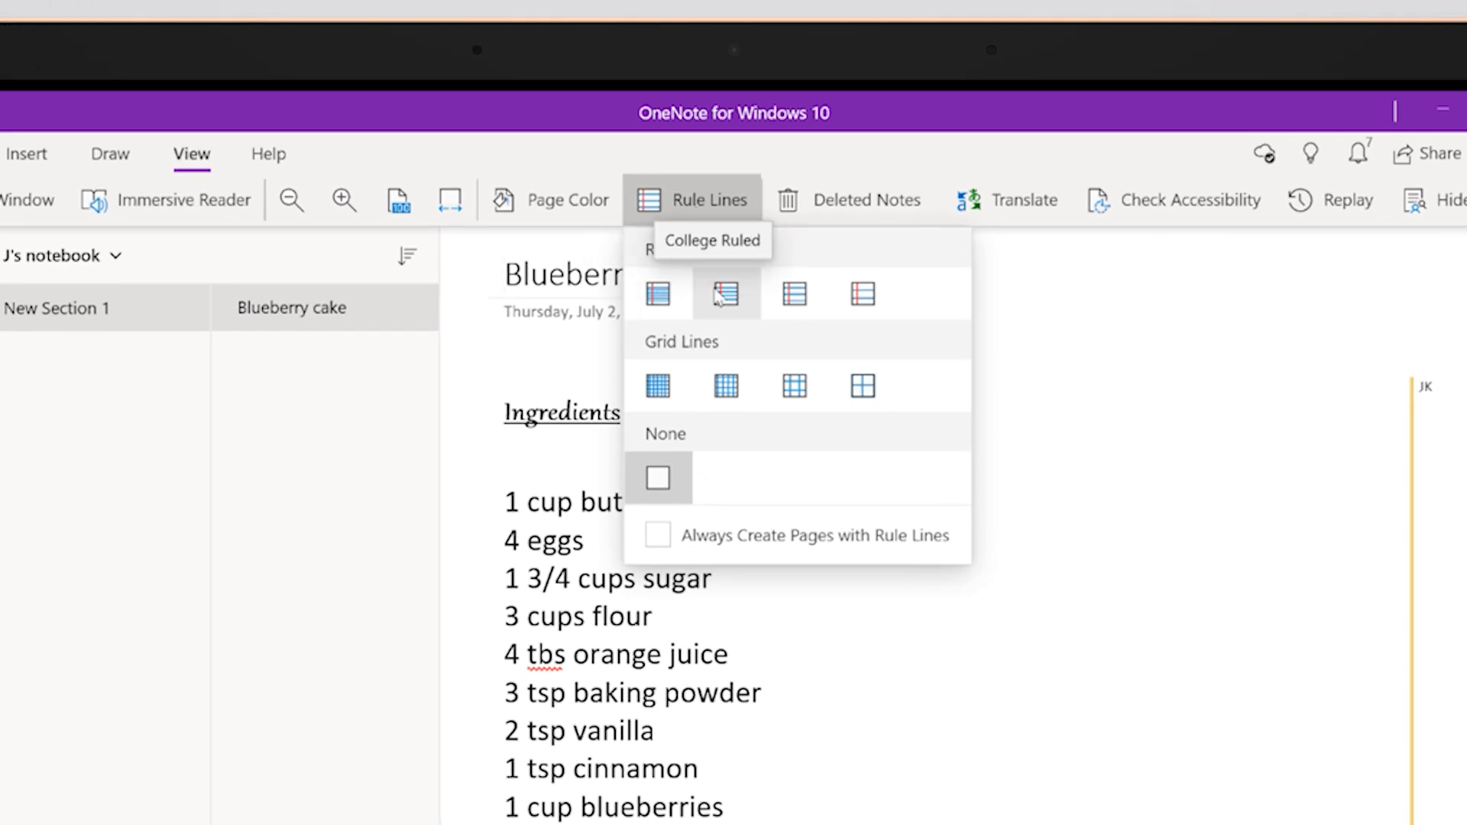
click(725, 295)
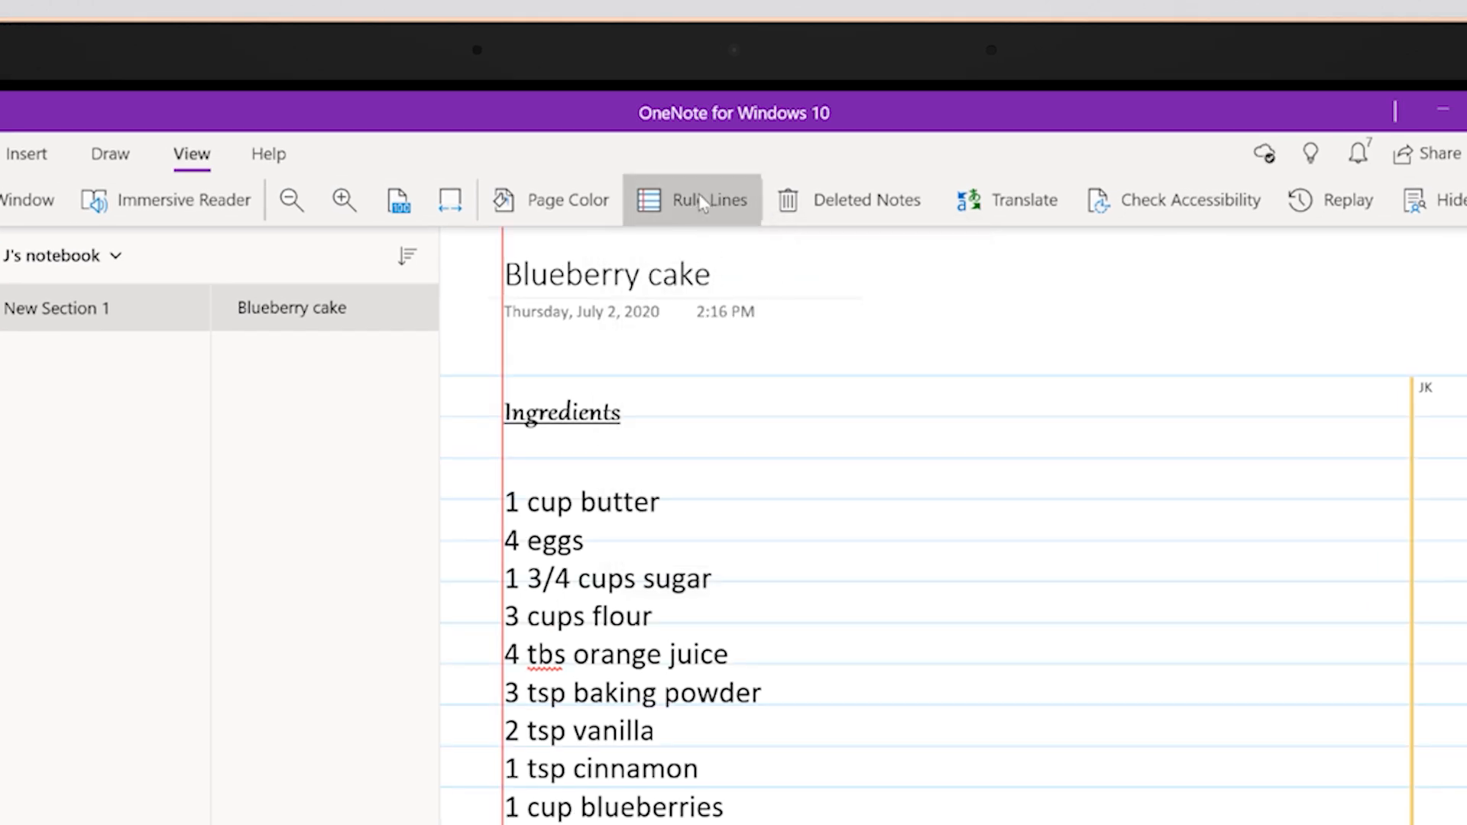
click(690, 199)
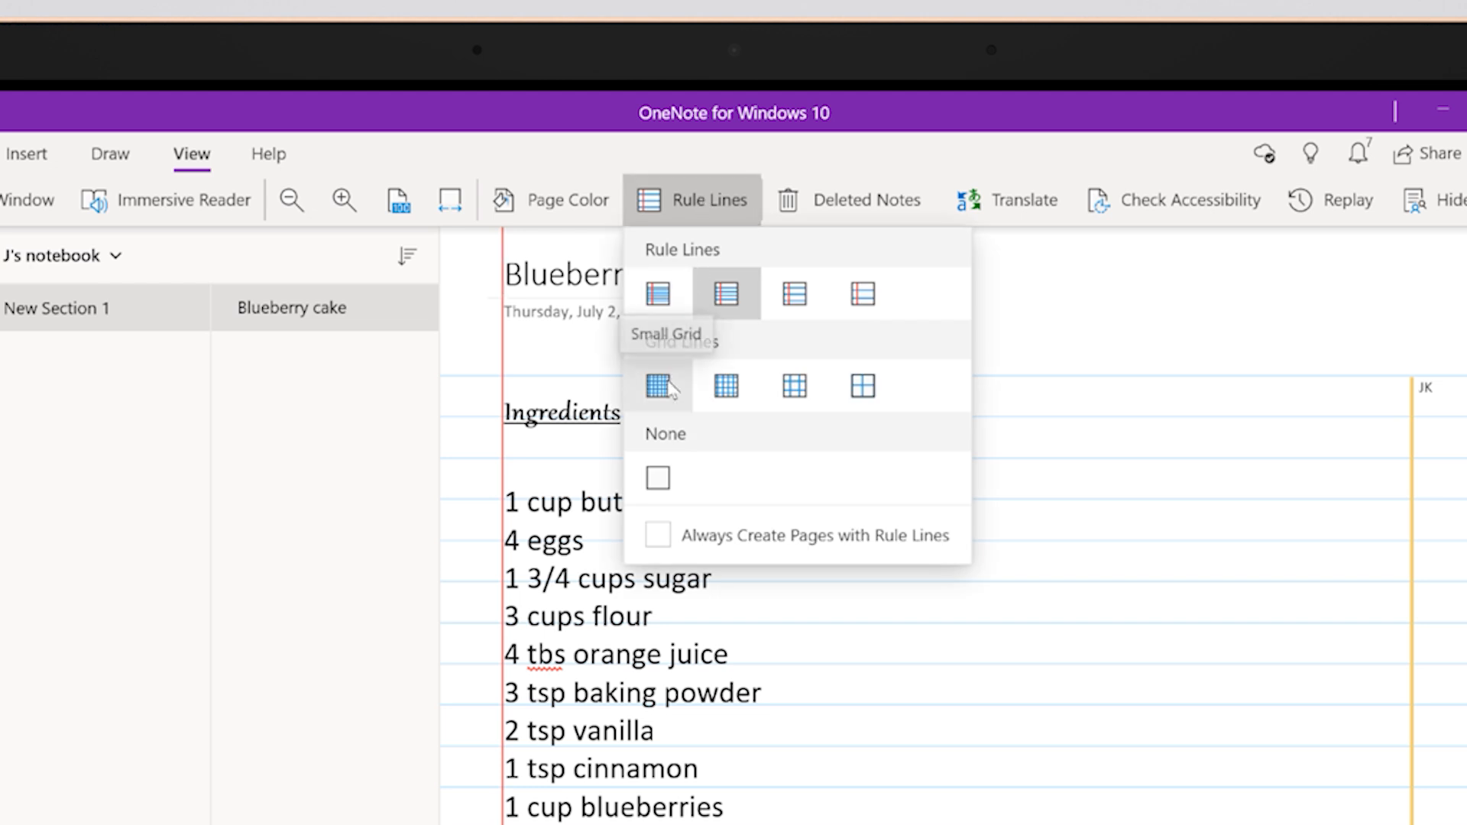
mouse_move(793, 385)
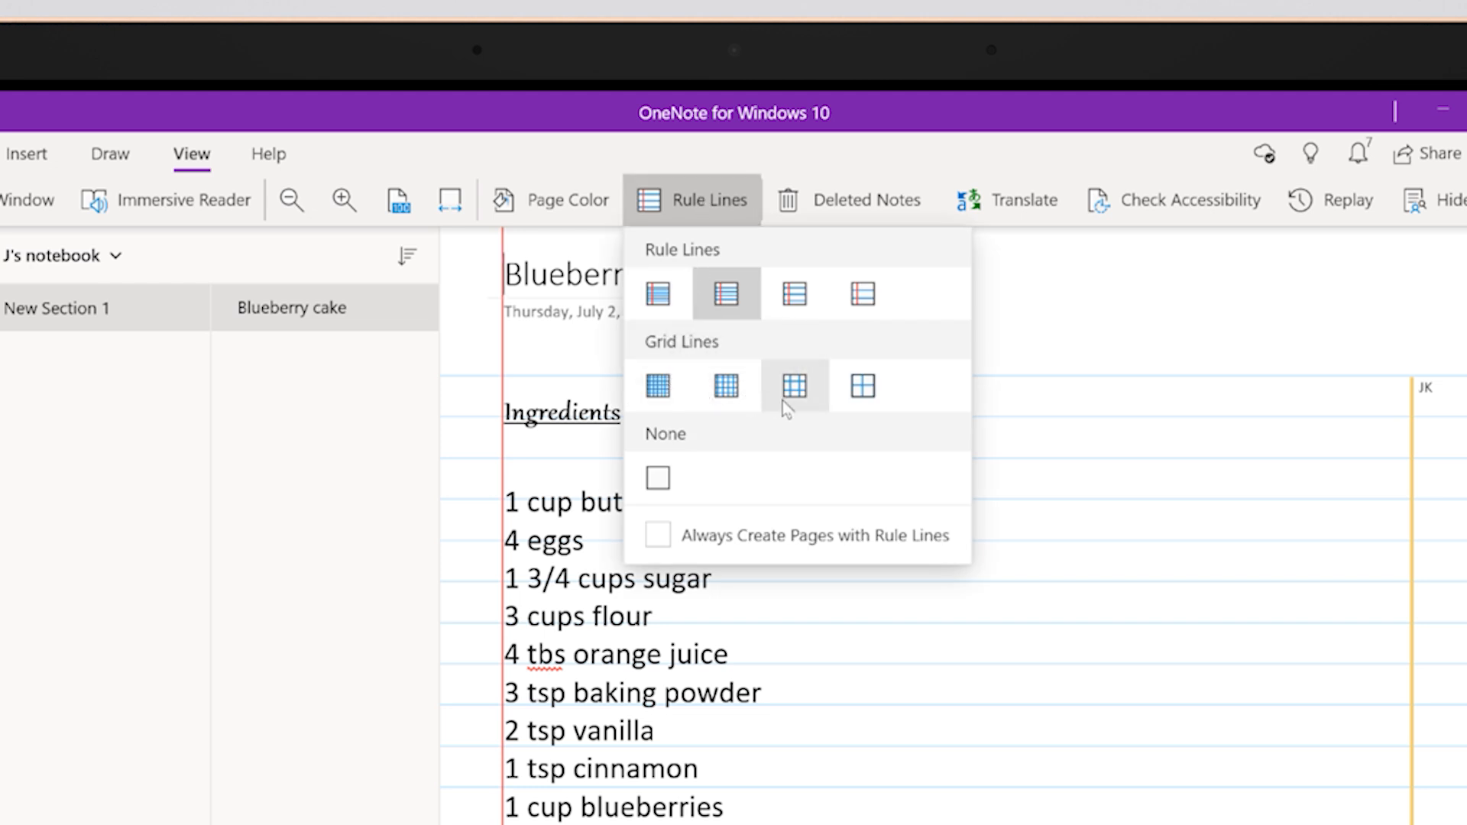
mouse_move(679, 360)
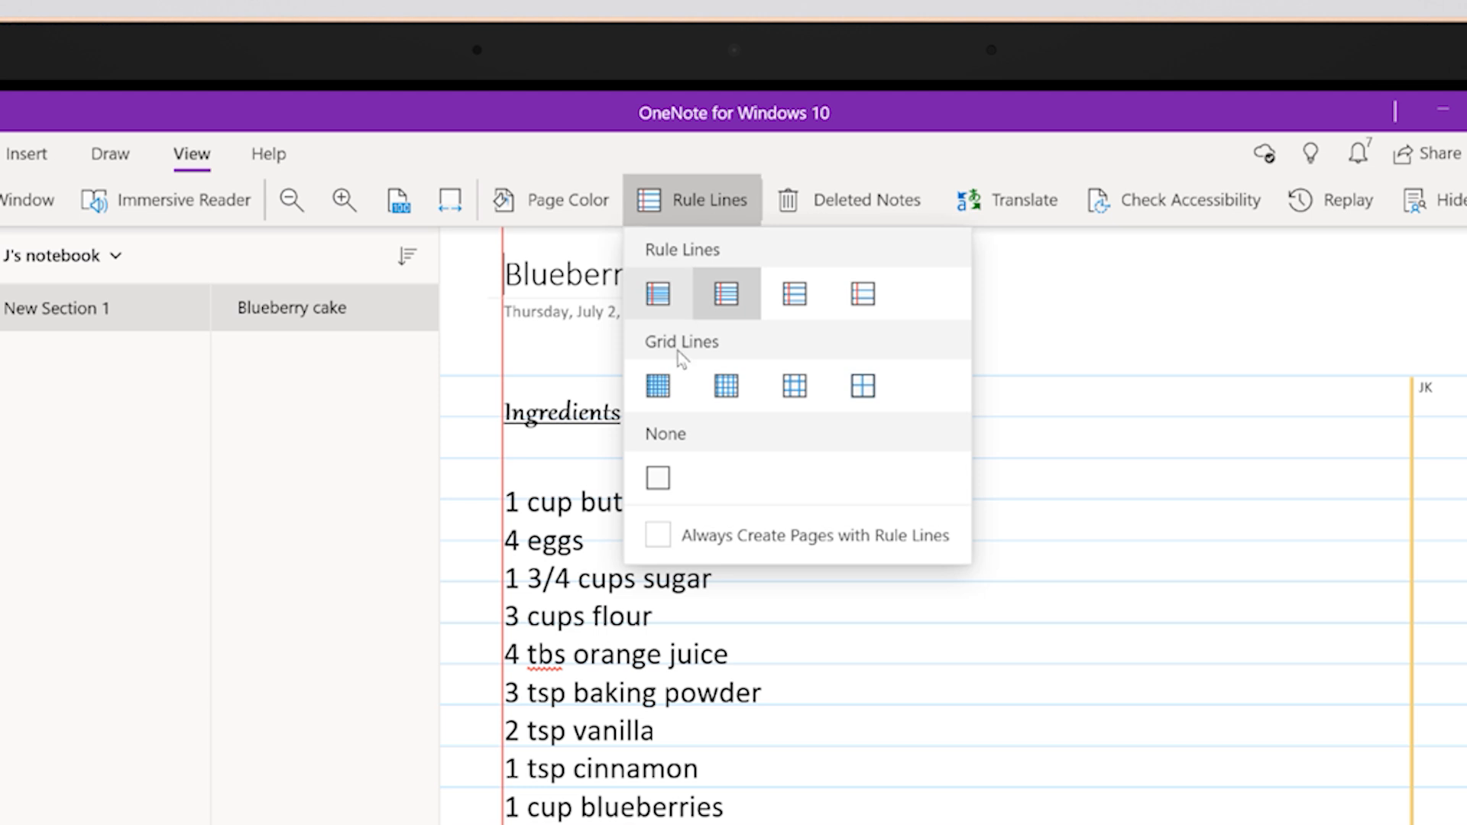
Enable 'Always Create Pages with Rule Lines' and add a new untitled page that already has them
click(657, 535)
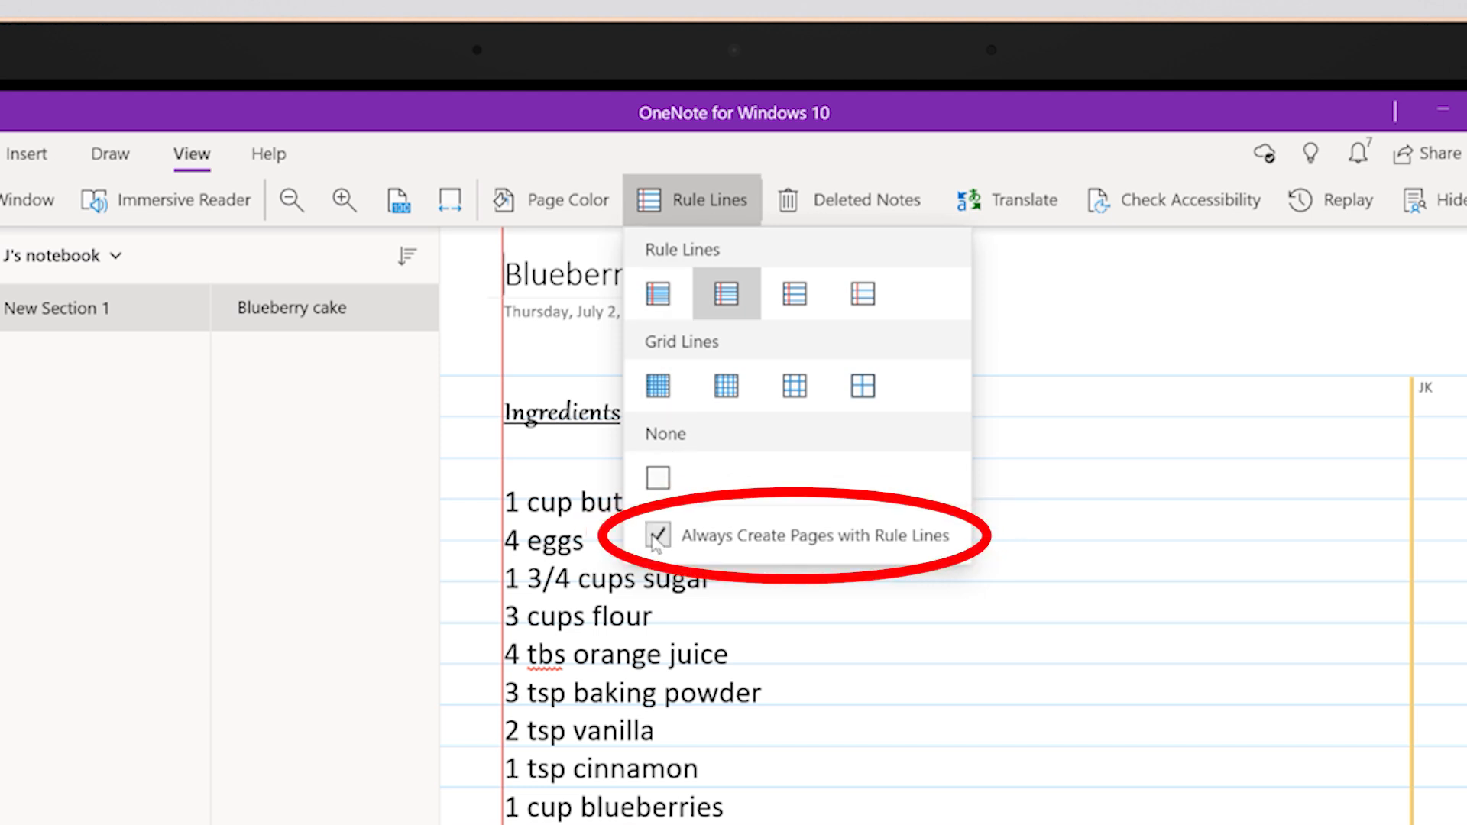
click(657, 535)
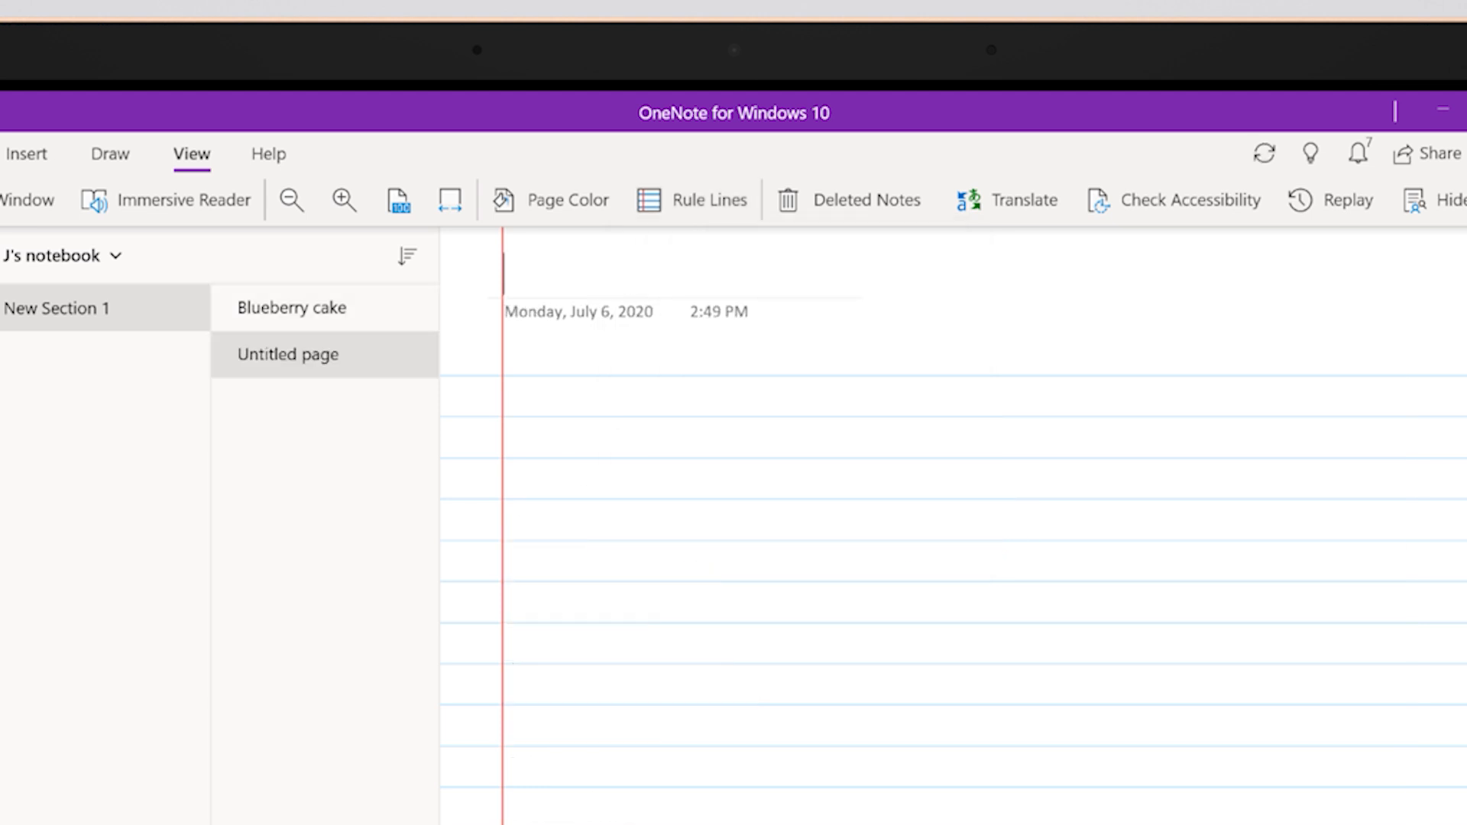
click(710, 198)
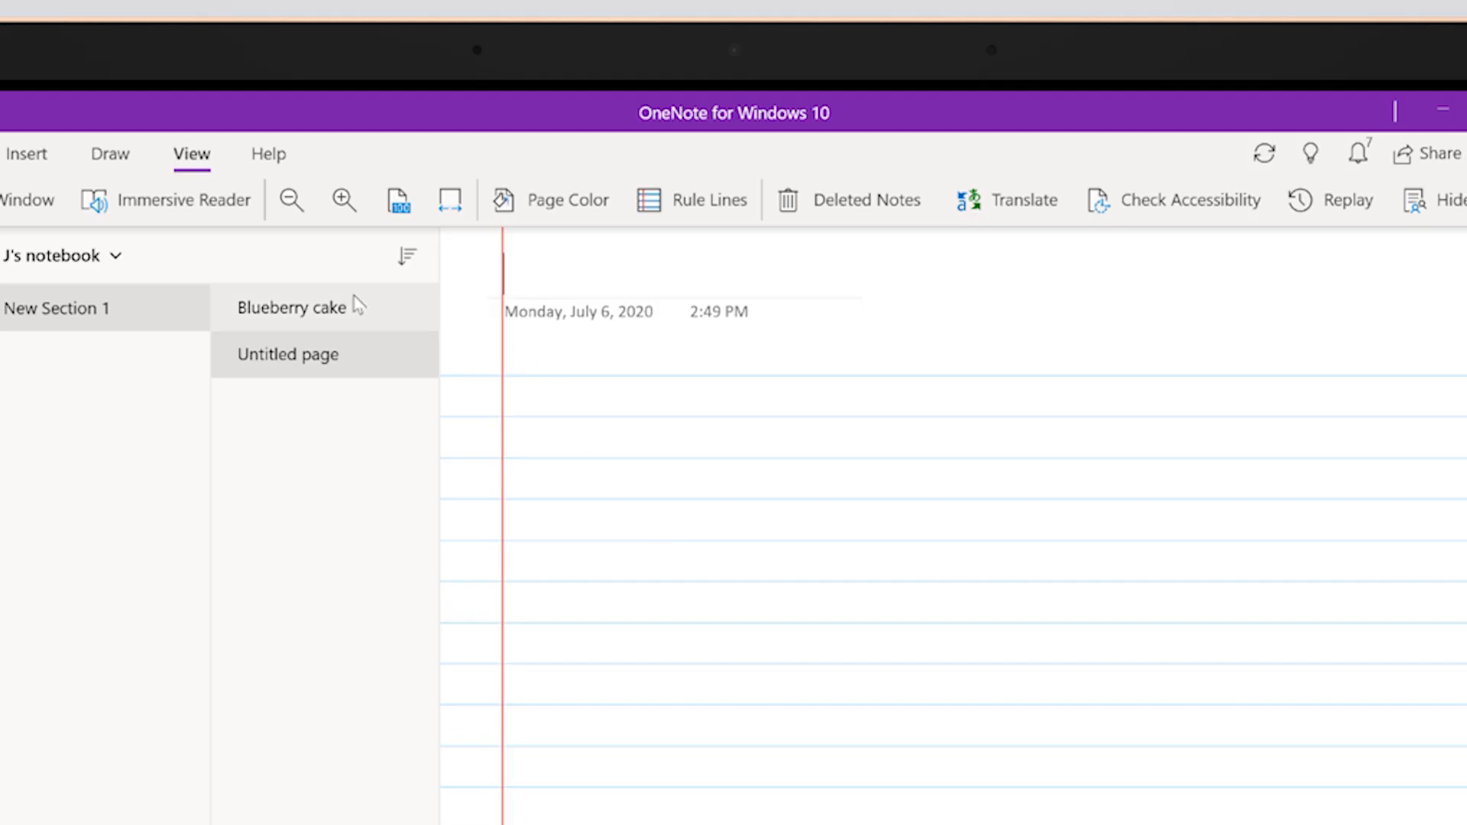
Return to the Blueberry cake page and show the Page Color palette
click(290, 307)
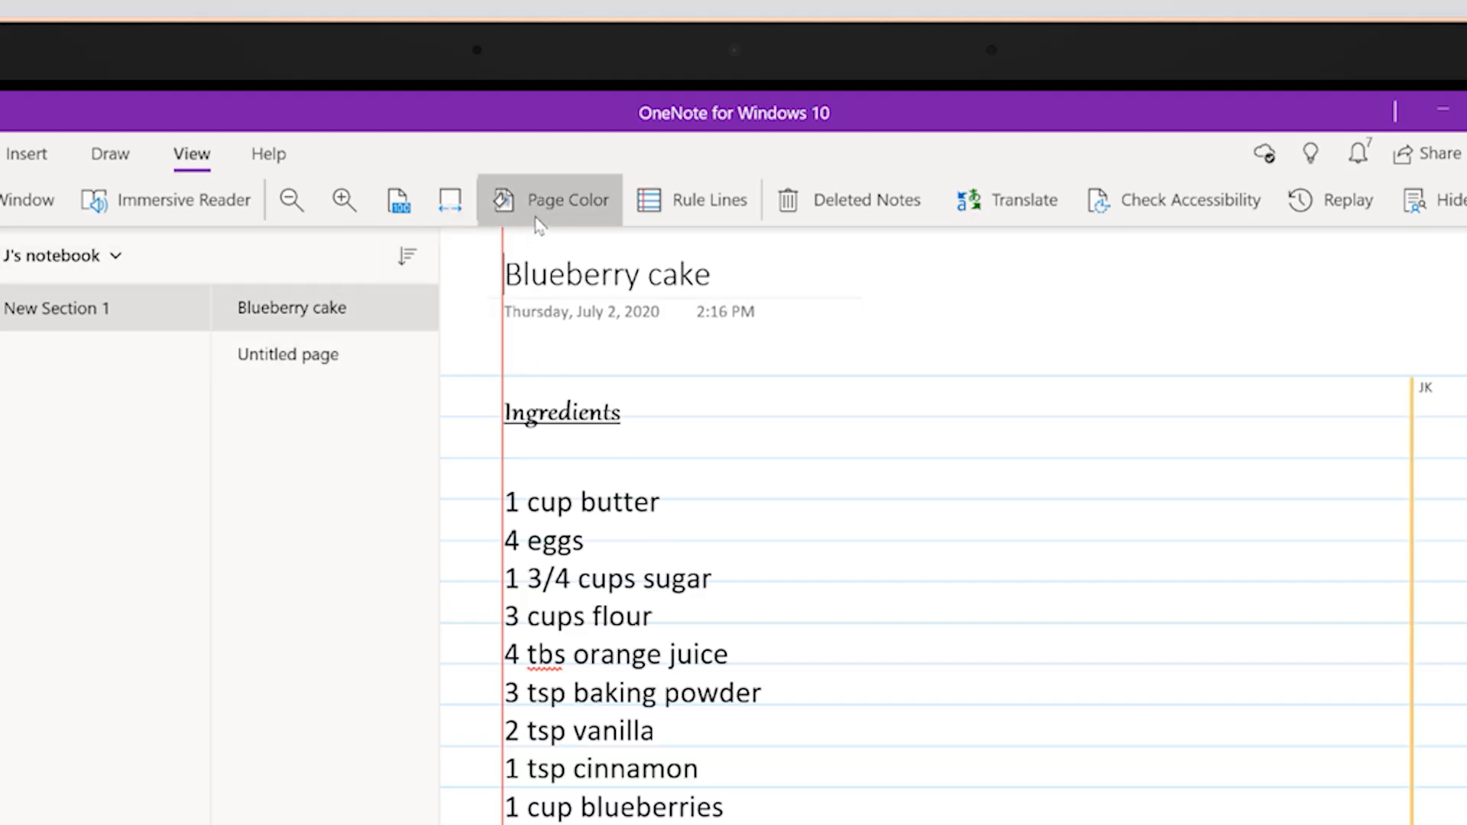
click(566, 199)
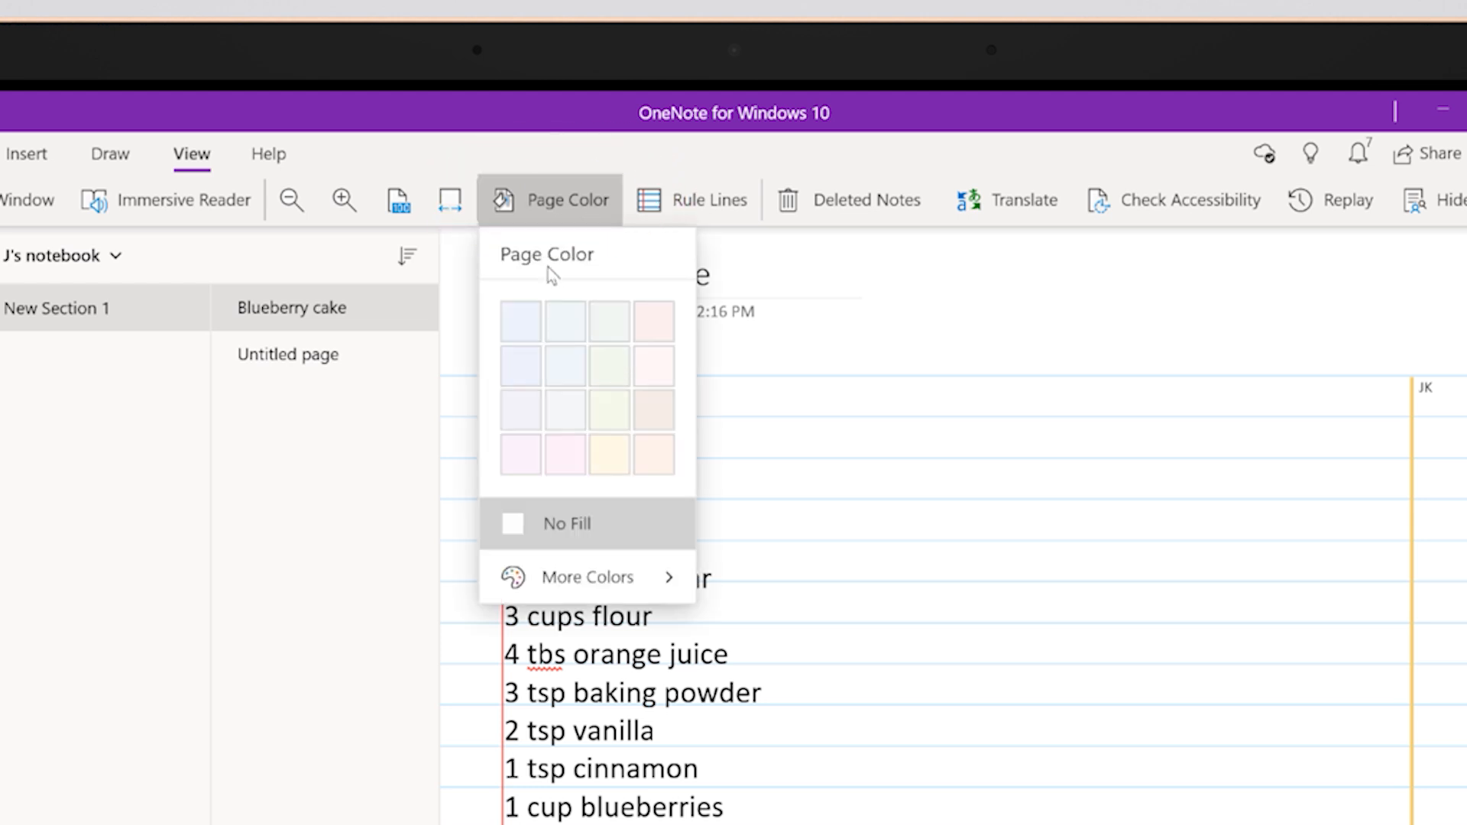
mouse_move(520, 322)
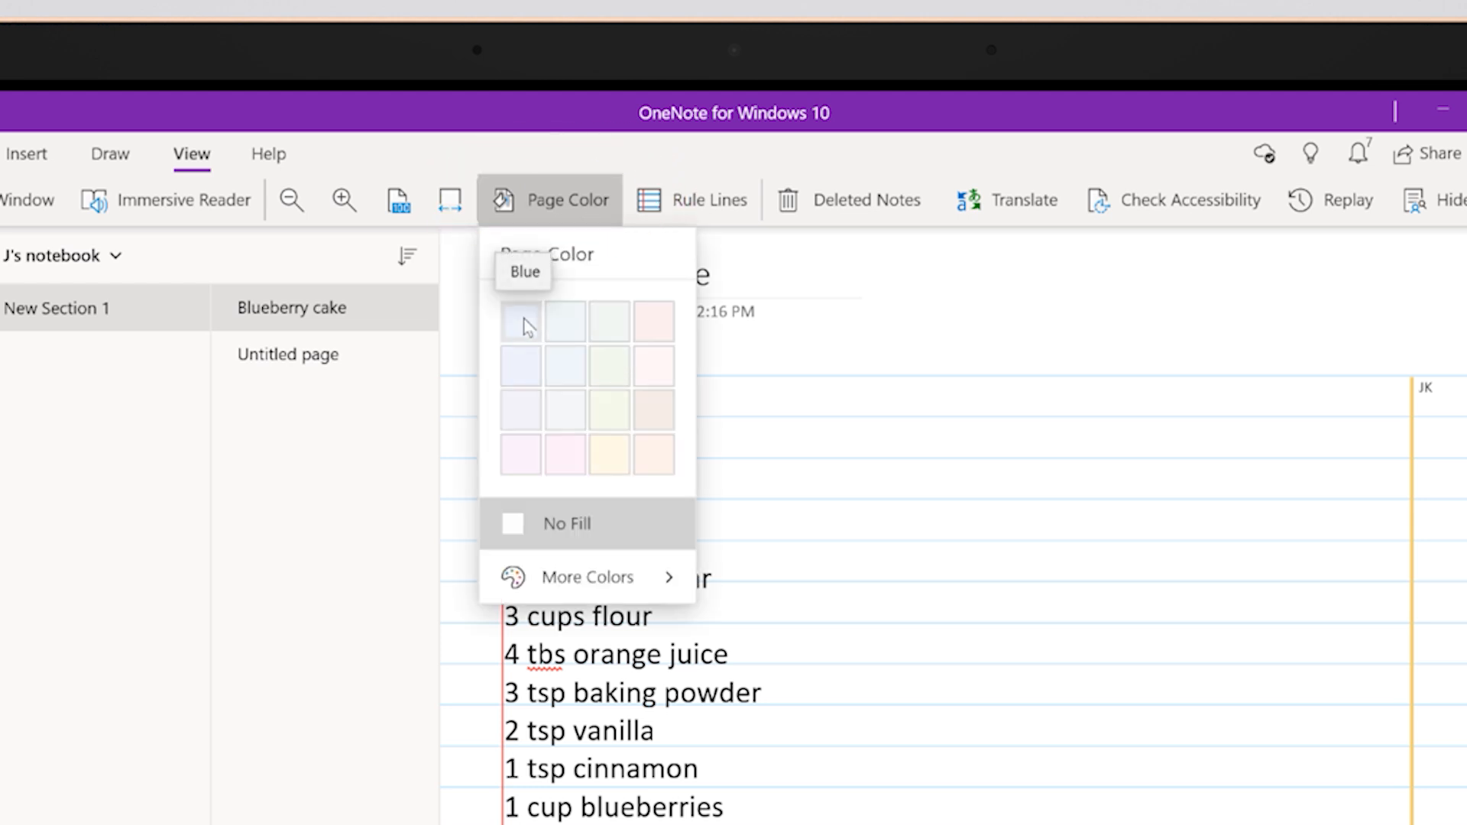